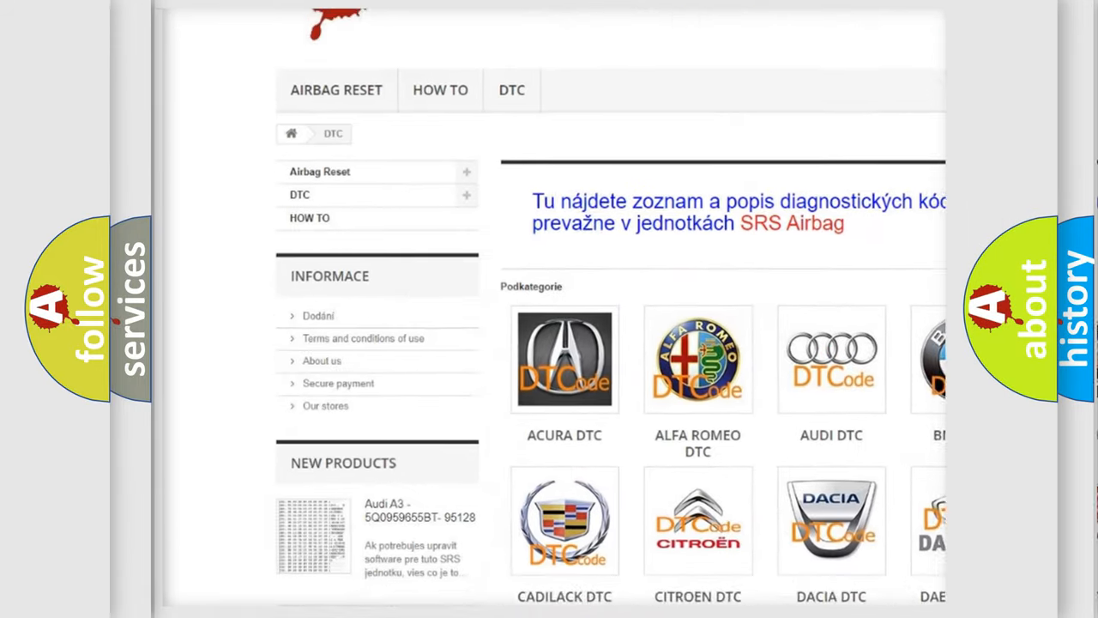
pyautogui.scroll(-3)
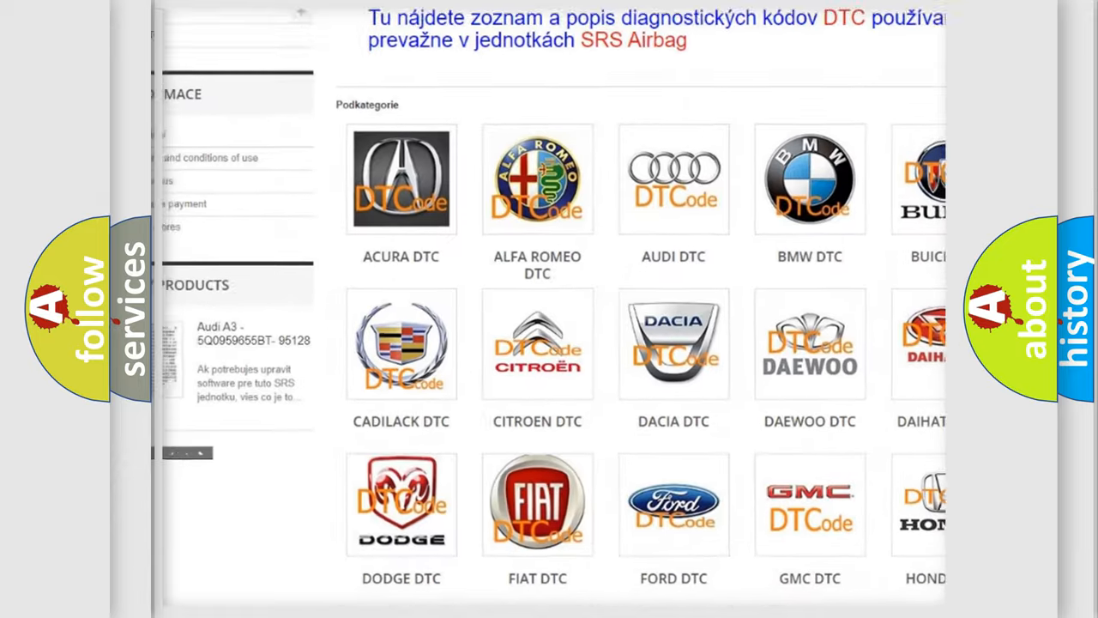